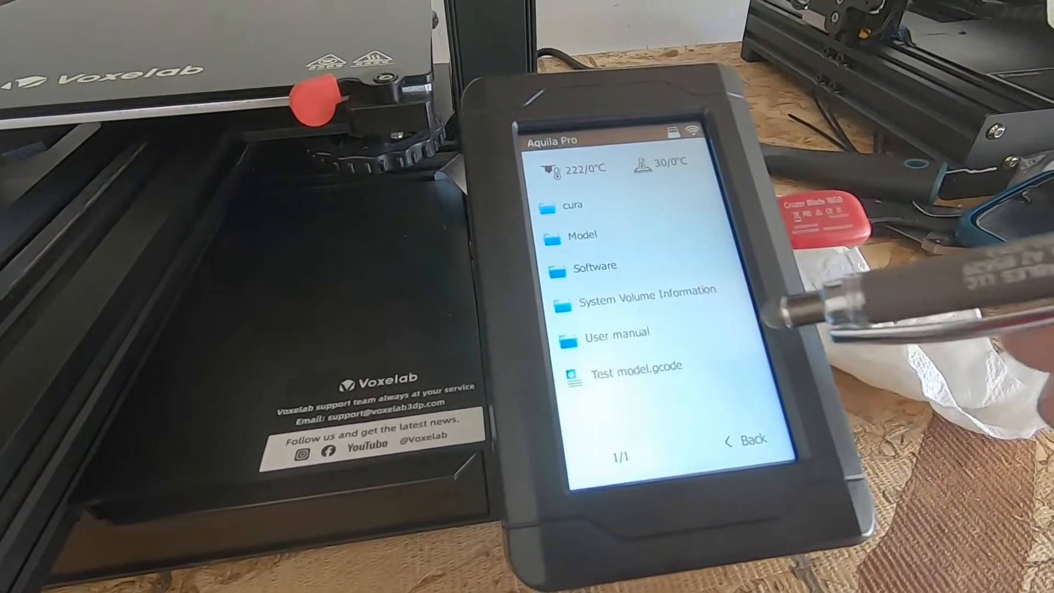
Bring up the Copy/Build/Delete options for Test model.gcode
{"action": "left_click", "coordinate": [625, 367]}
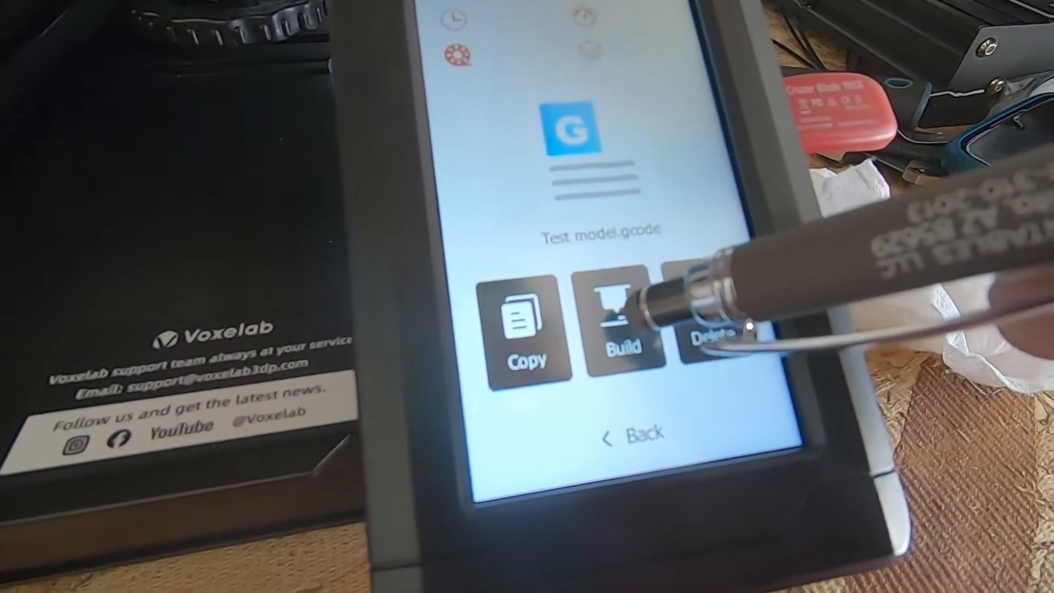
{"action": "left_click", "coordinate": [618, 323]}
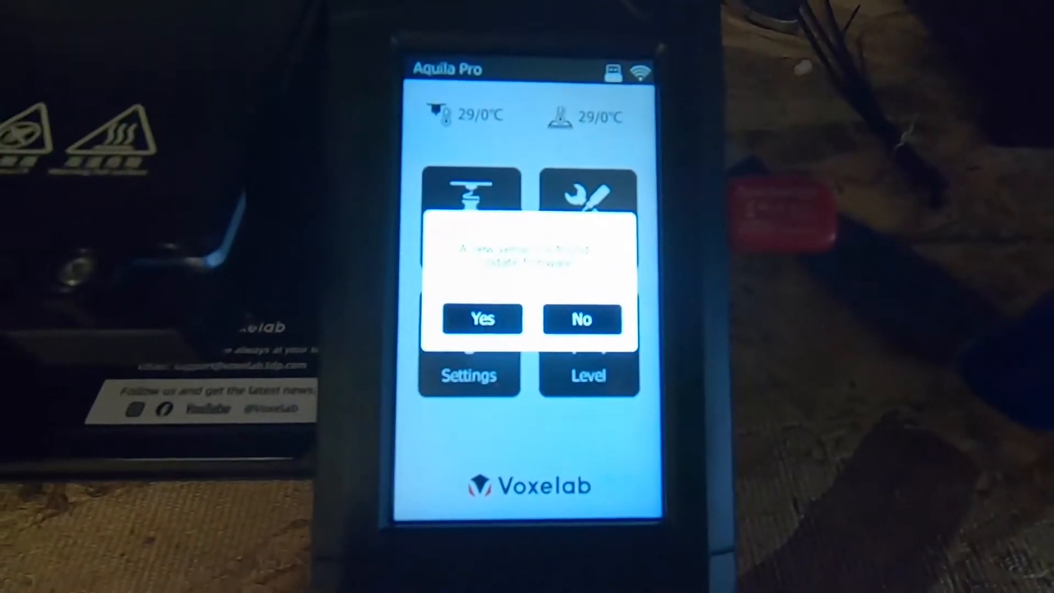
Accept the new firmware version and let it install until 'Upgrade completed'
{"action": "left_click", "coordinate": [481, 318]}
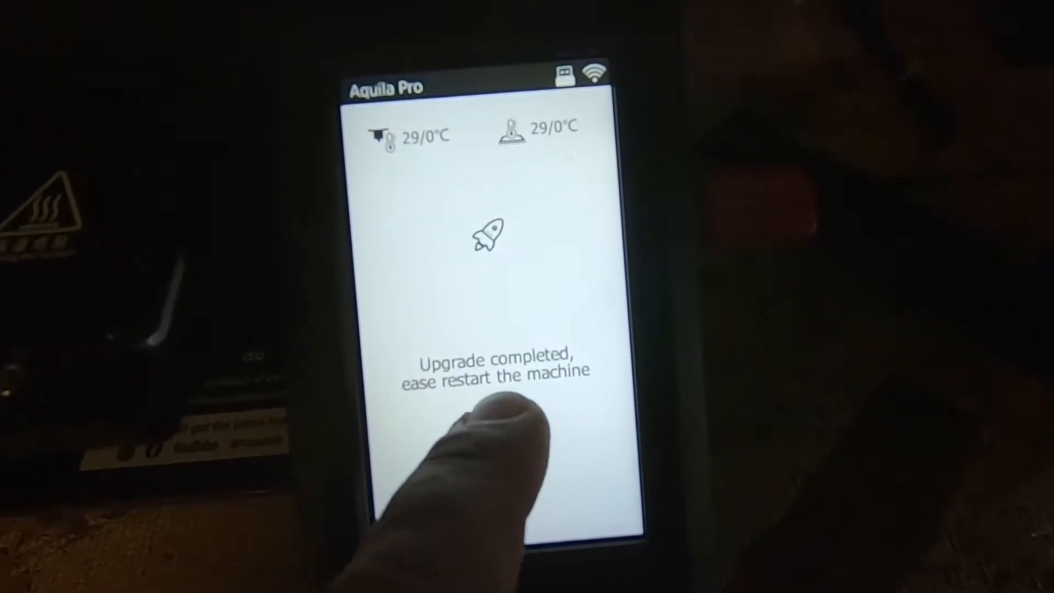
{"action": "left_click", "coordinate": [484, 430]}
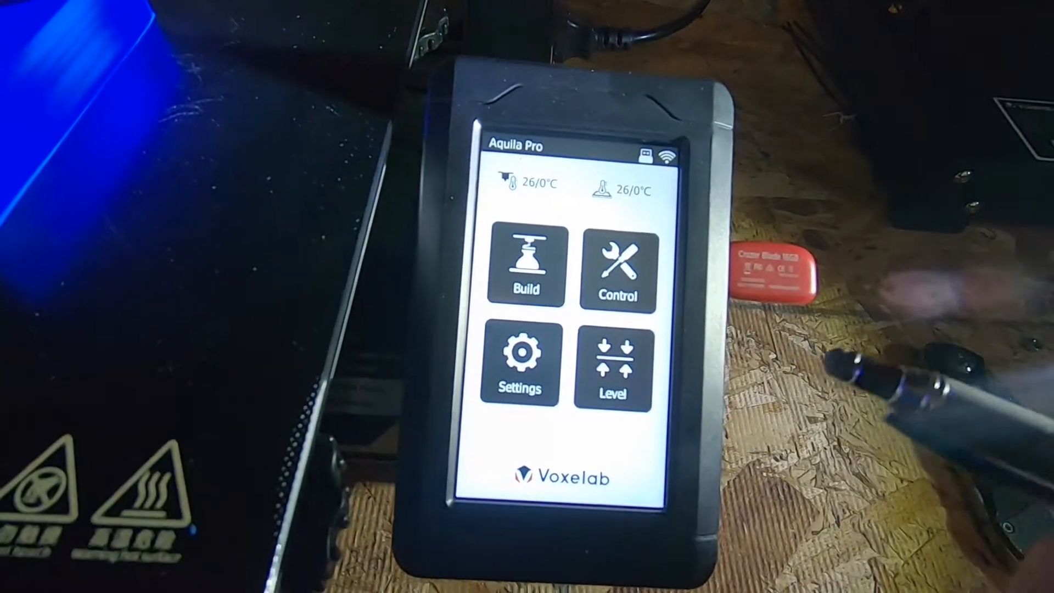
Start Build, list the internal Disk files, then return to the Disk/USB Device choice
{"action": "left_click", "coordinate": [526, 269]}
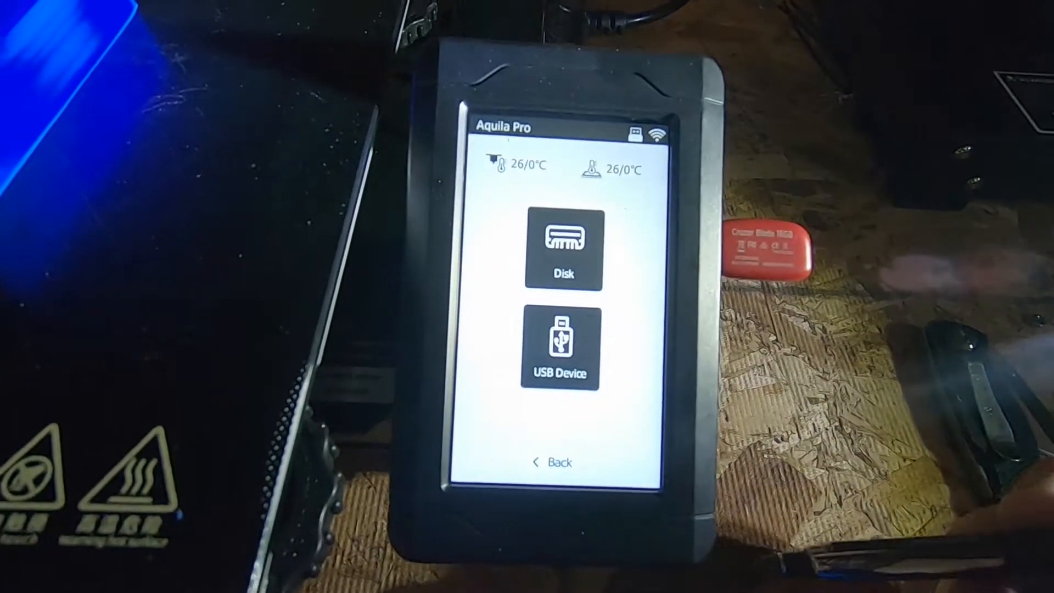
{"action": "left_click", "coordinate": [562, 253]}
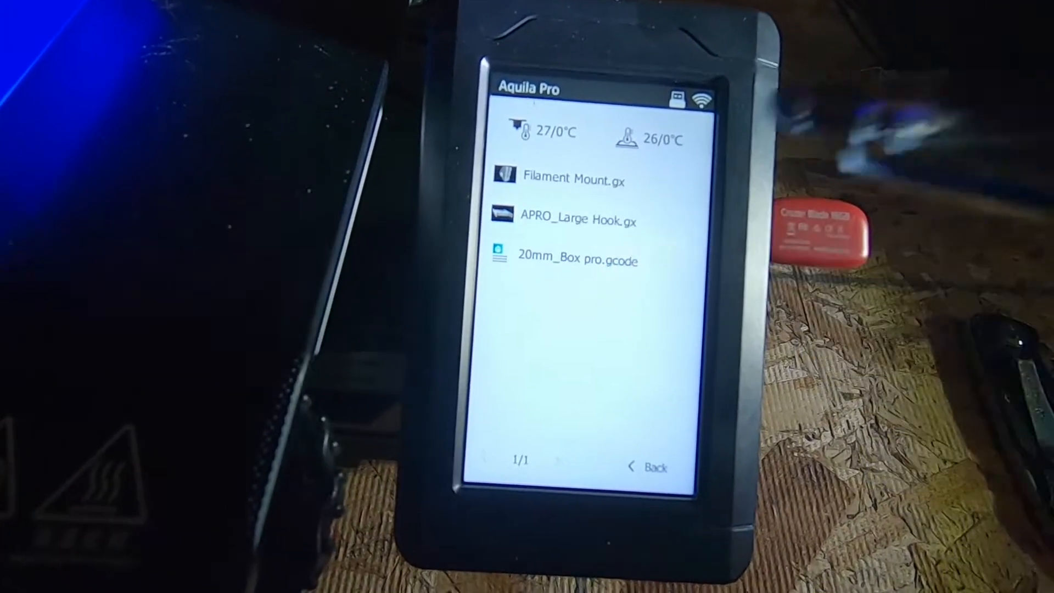
{"action": "left_click", "coordinate": [577, 219]}
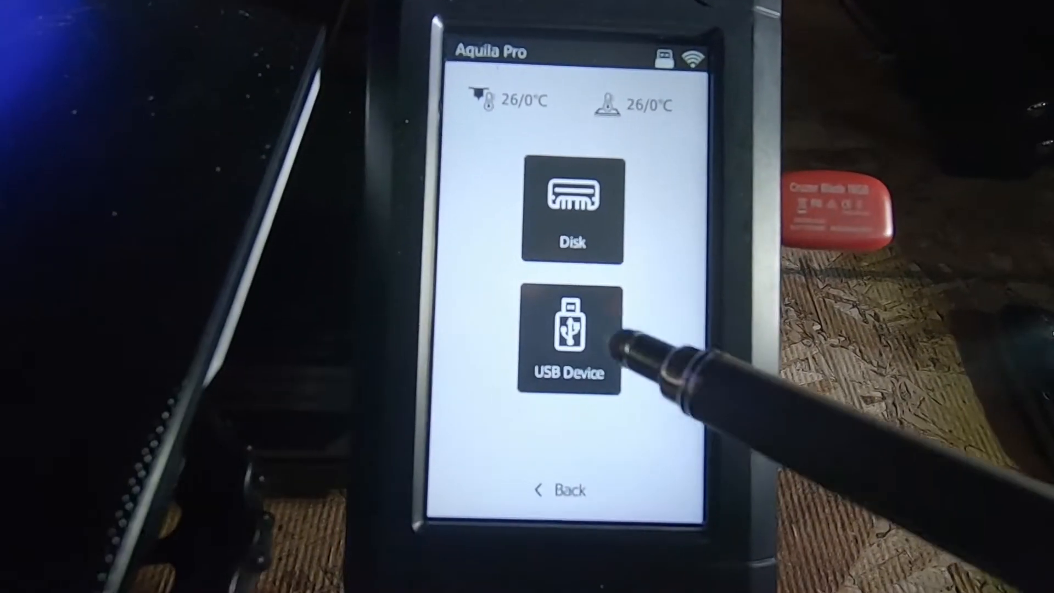
List the USB drive's files (System Volume Information, APRO_Large Hook.gx) and return home
{"action": "left_click", "coordinate": [568, 340]}
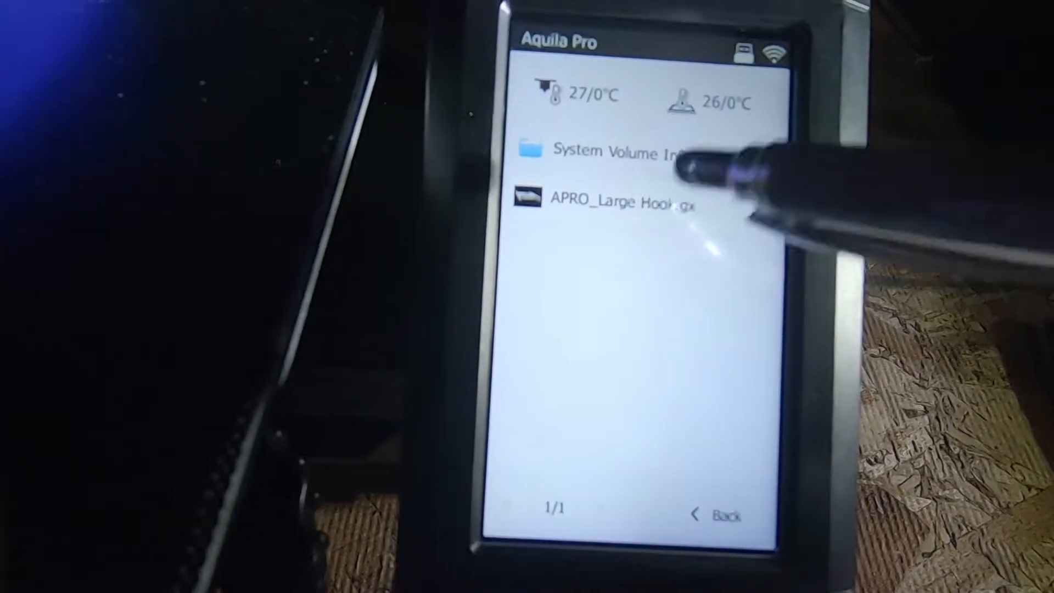
{"action": "left_click", "coordinate": [605, 202]}
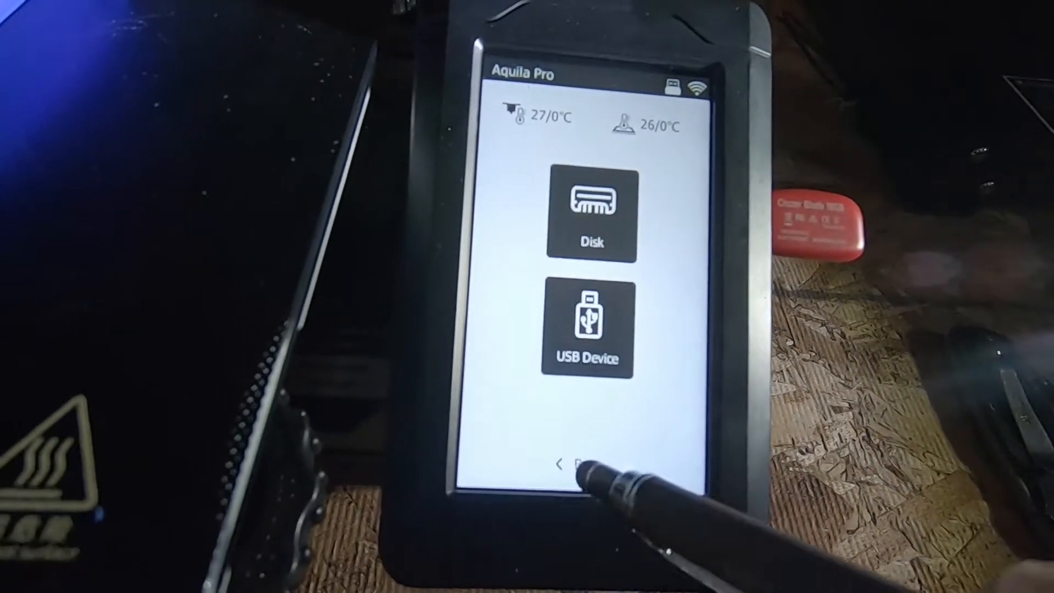
{"action": "left_click", "coordinate": [558, 464]}
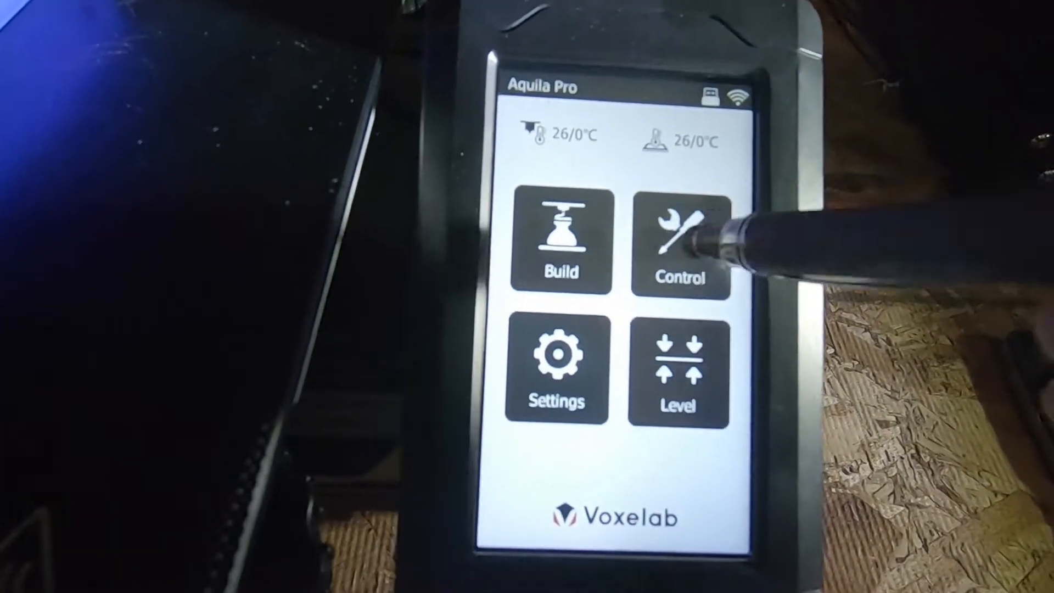
Enter the control functions and step Z up from about 49.7 to 51.05
{"action": "left_click", "coordinate": [680, 241]}
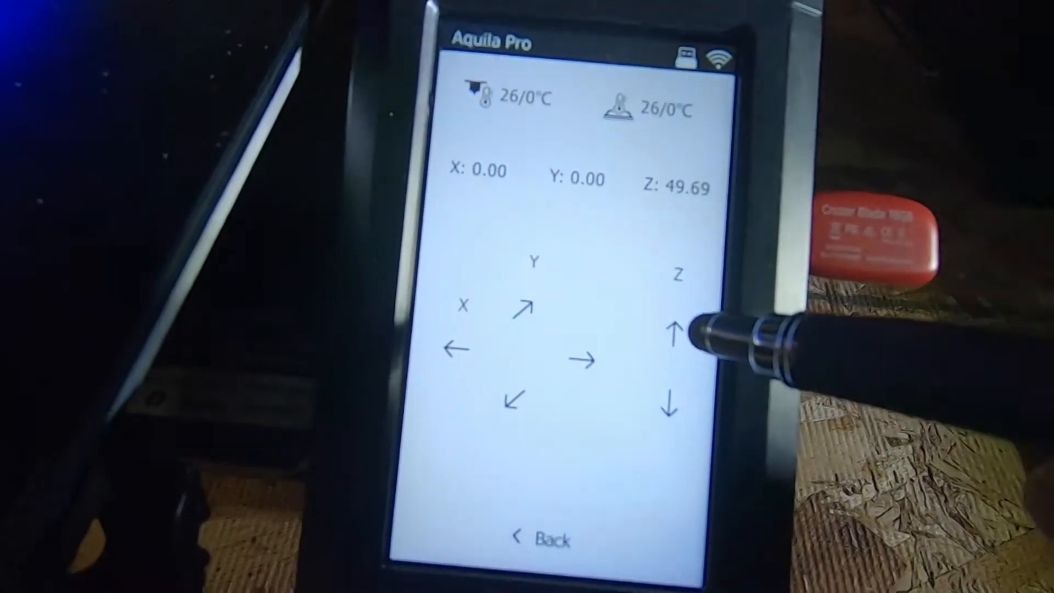
{"action": "left_click", "coordinate": [672, 334]}
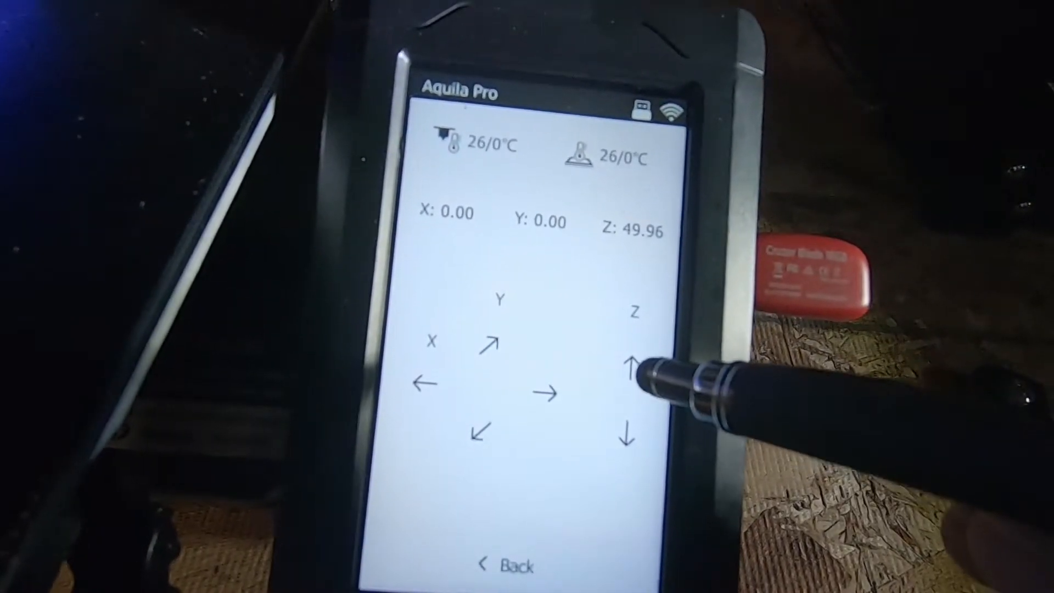
{"action": "left_click", "coordinate": [632, 364]}
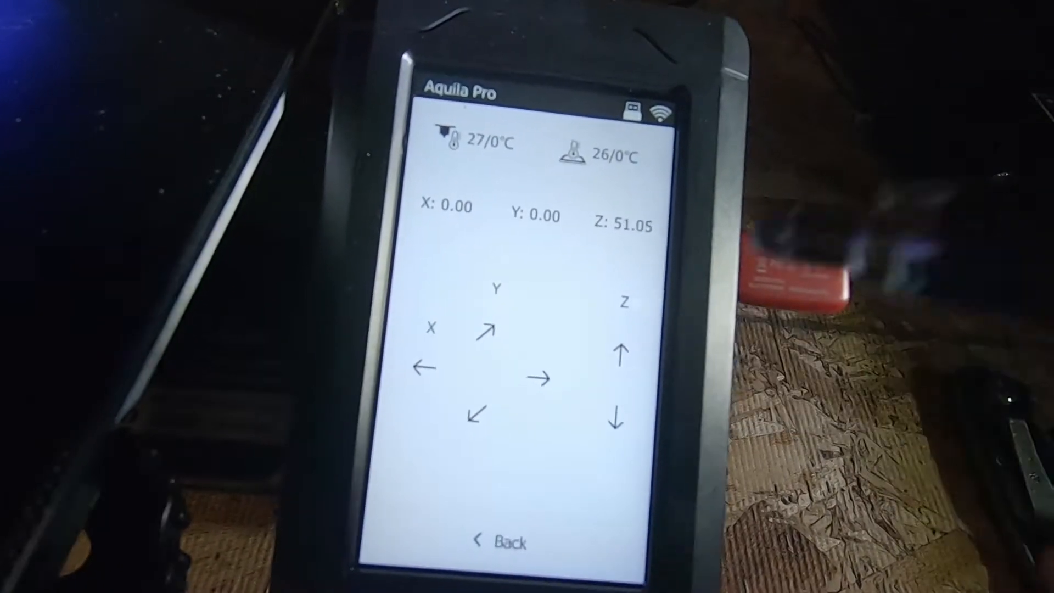
{"action": "left_click", "coordinate": [624, 348]}
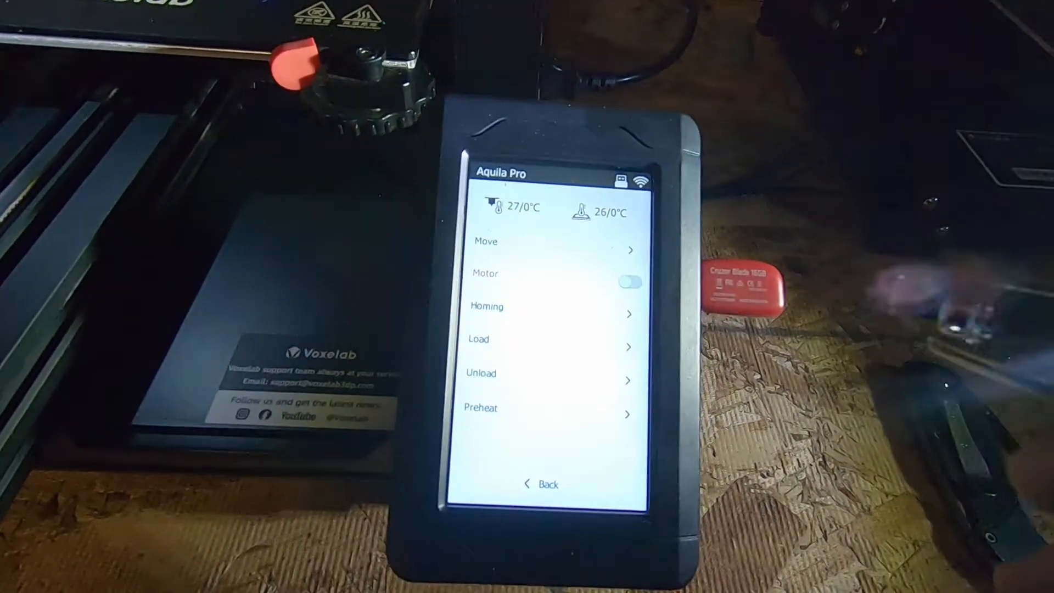
Leave the Control menu and show the PLA and ABS preheat presets
{"action": "left_click", "coordinate": [485, 306]}
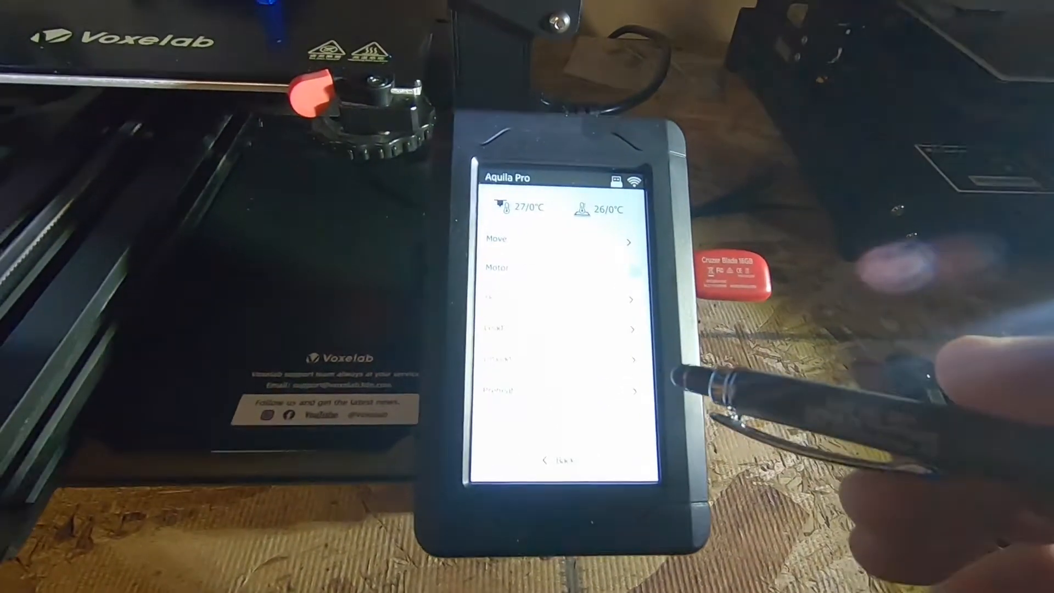
{"action": "left_click", "coordinate": [497, 238]}
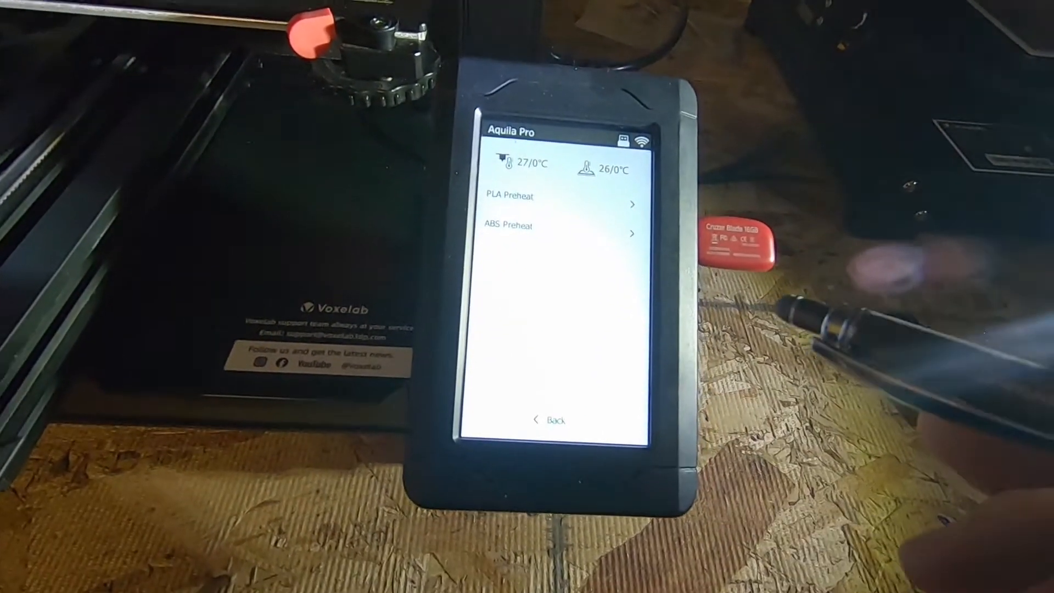
Select PLA Preheat and start heating the nozzle toward its 210°C preset
{"action": "left_click", "coordinate": [508, 196]}
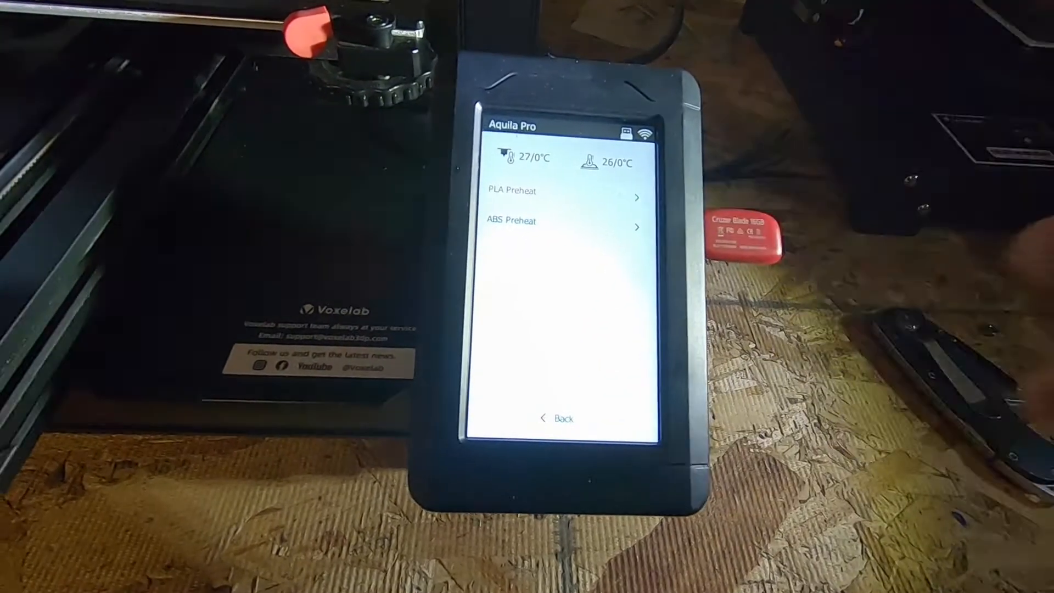
{"action": "left_click", "coordinate": [511, 191]}
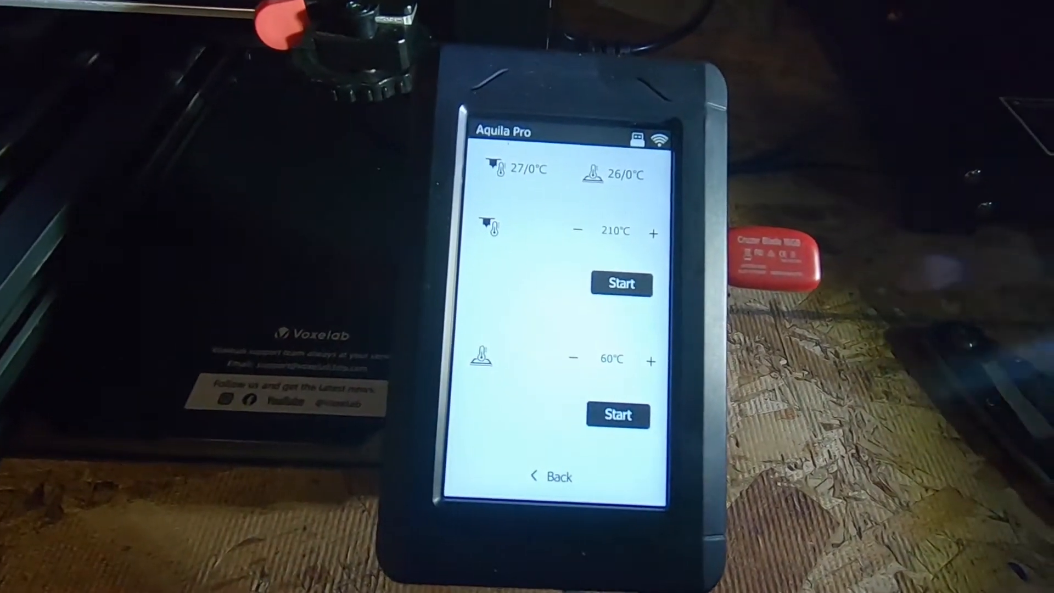
{"action": "left_click", "coordinate": [620, 283]}
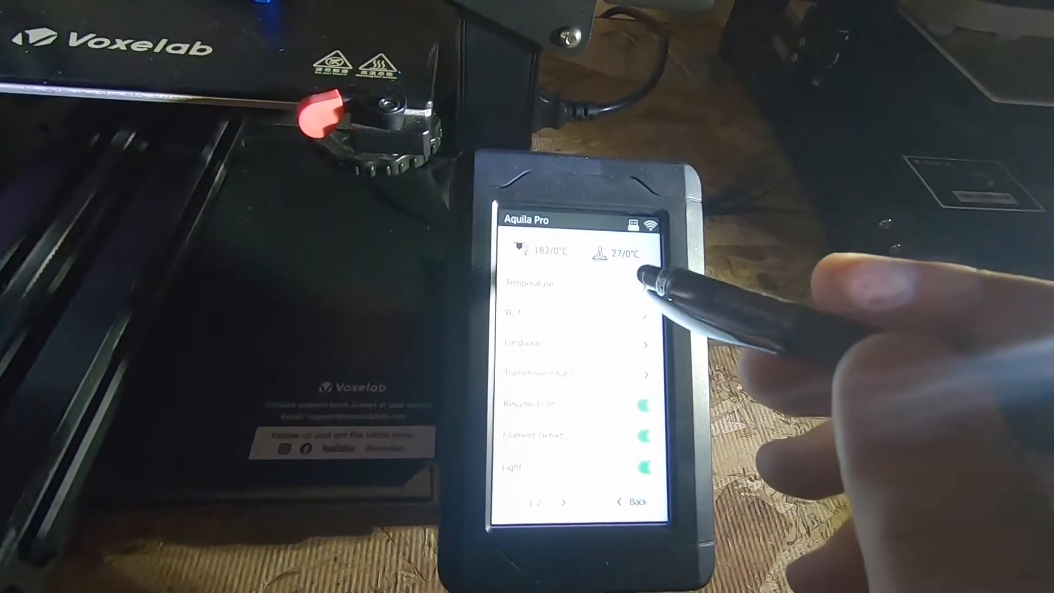
{"action": "left_click", "coordinate": [532, 282]}
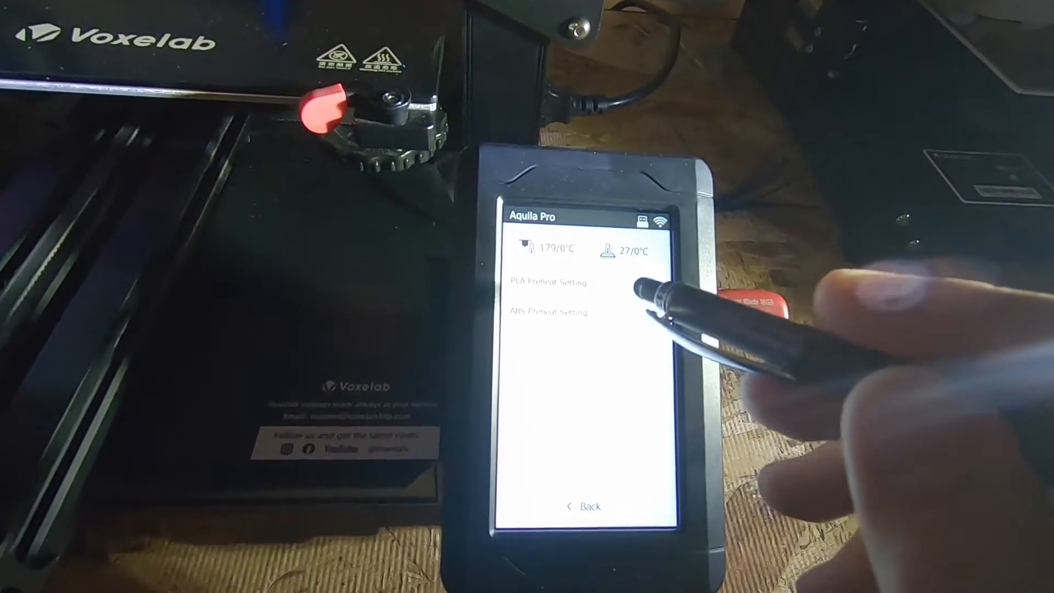
{"action": "left_click", "coordinate": [547, 283]}
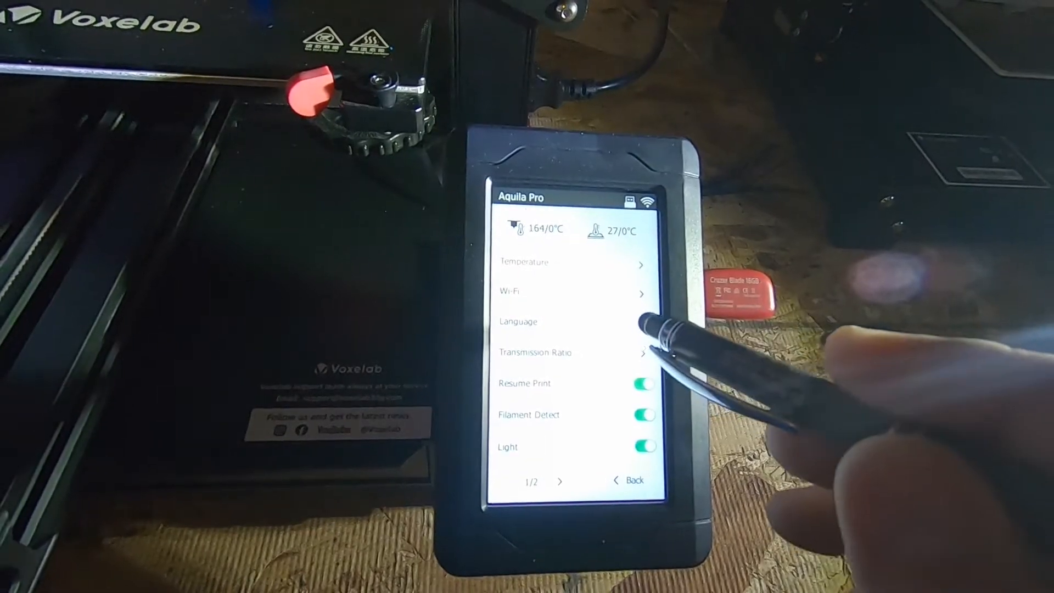
{"action": "left_click", "coordinate": [518, 322]}
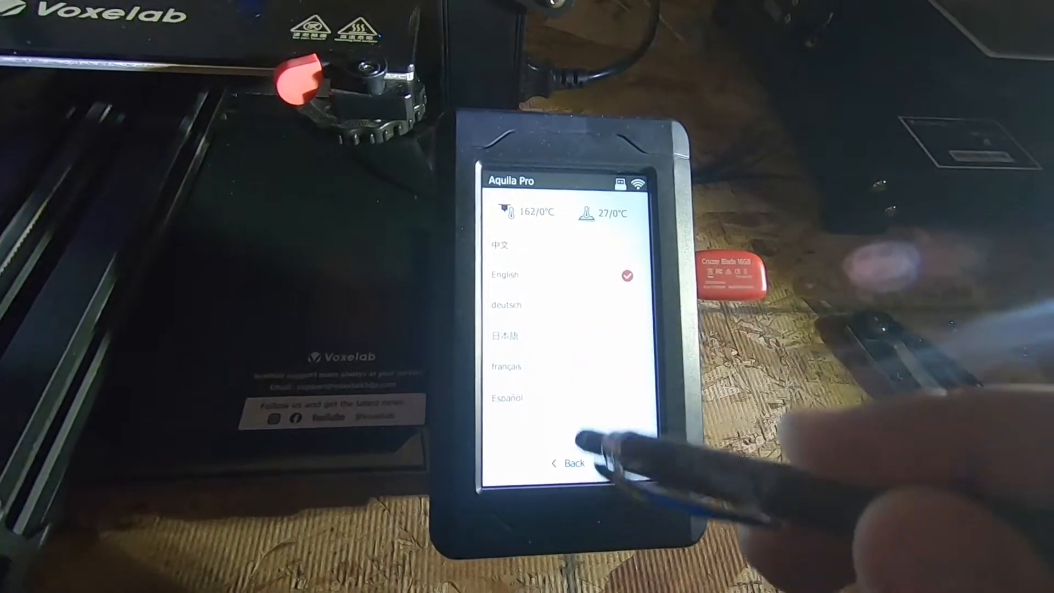
{"action": "left_click", "coordinate": [568, 462]}
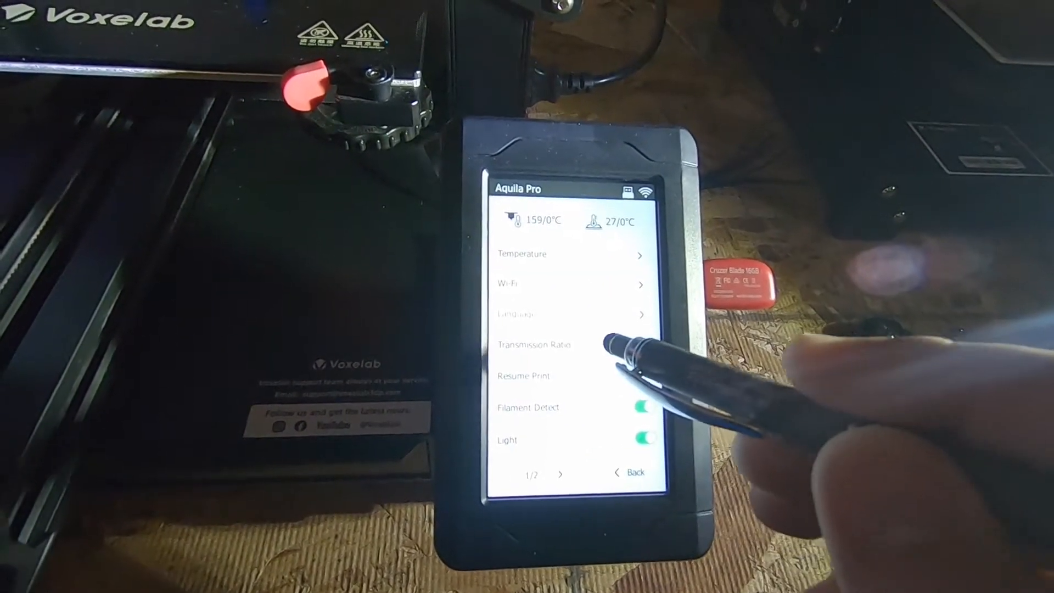
{"action": "left_click", "coordinate": [535, 344]}
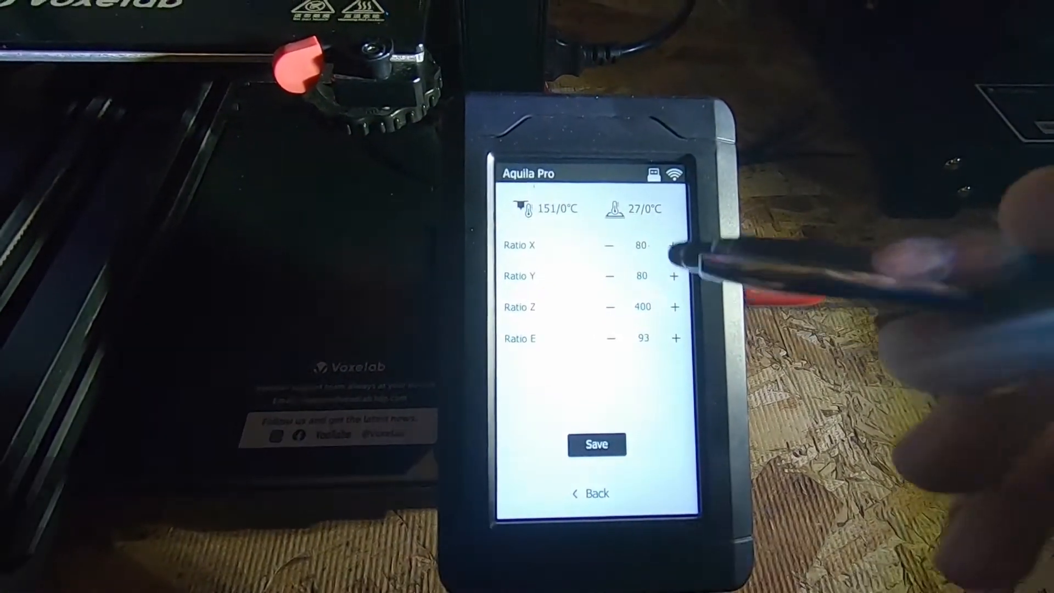
{"action": "left_click", "coordinate": [591, 493]}
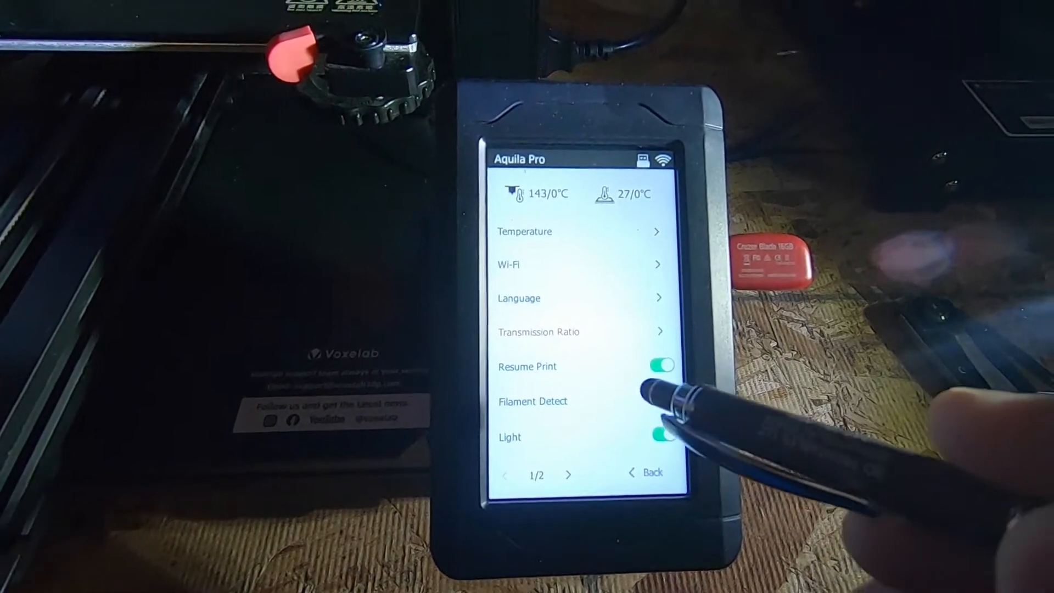
Show settings page 2/2, then move on to the Level and Z Calibration options
{"action": "left_click", "coordinate": [659, 402]}
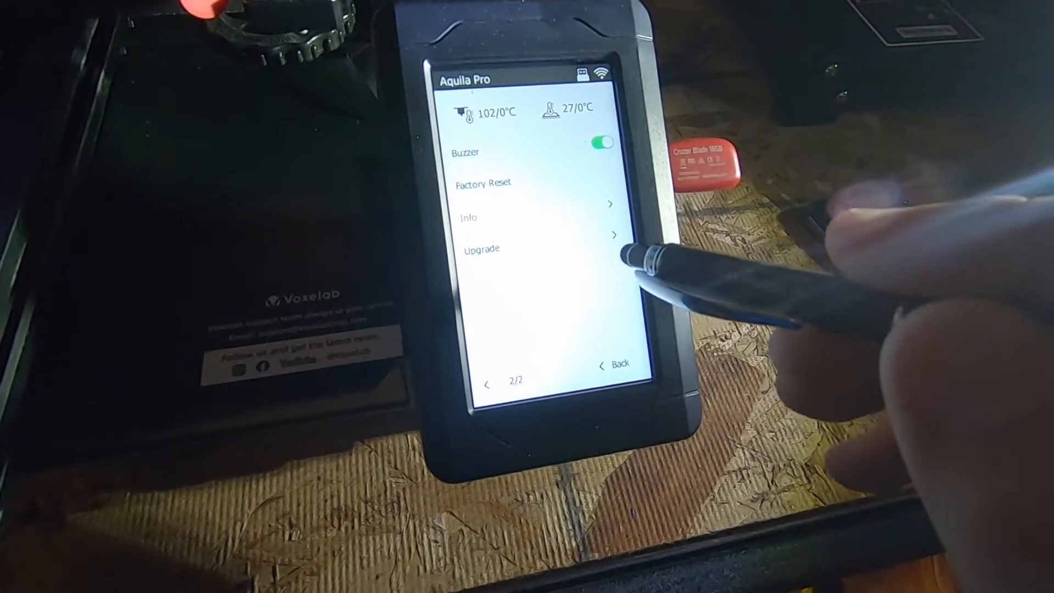
{"action": "left_click", "coordinate": [481, 249]}
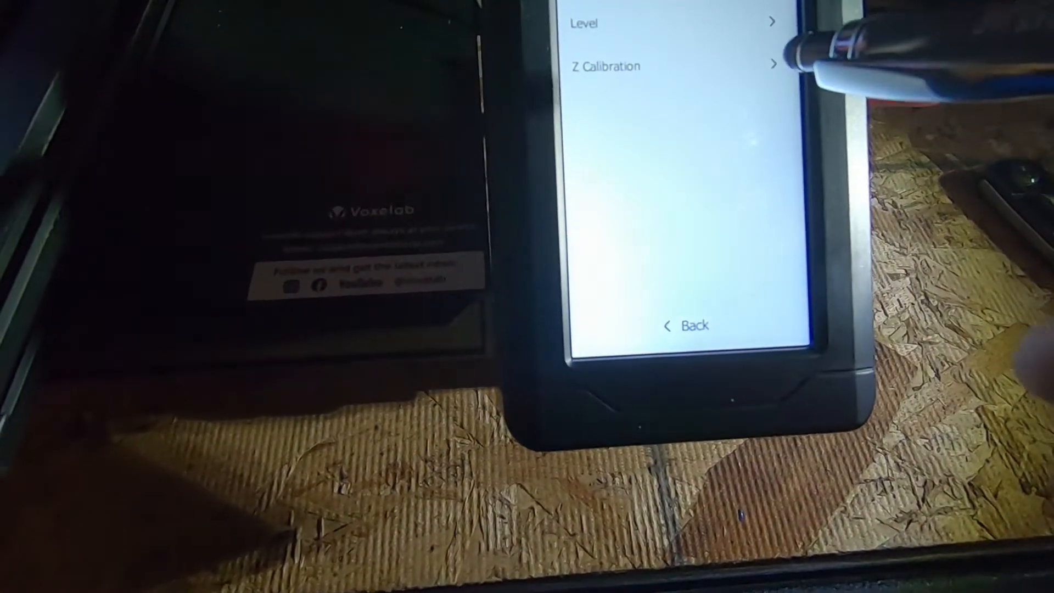
Start Z Calibration, reaching the prompt about heating the bed to 60°C
{"action": "left_click", "coordinate": [605, 65]}
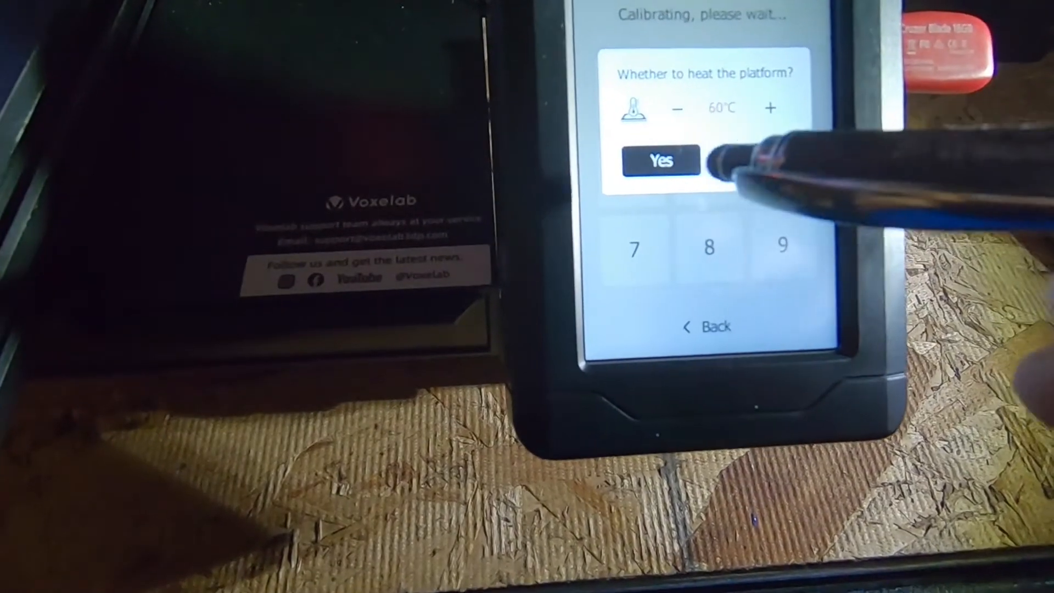